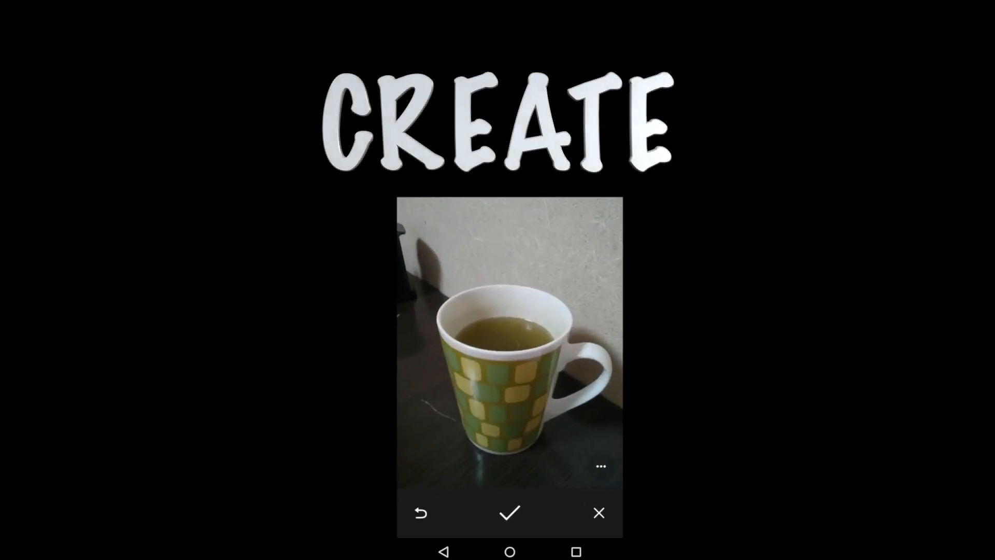
Bring ImageAdapter.java into the editor to view the Glide loading in onBindViewHolder
left_click(509, 512)
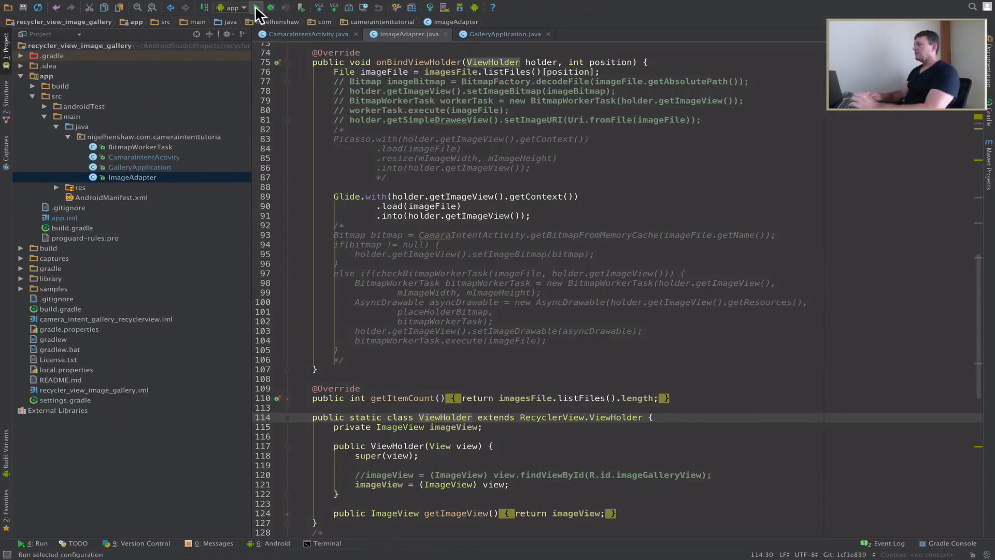
Run the 'app' configuration so Gradle builds and deploys the gallery to the Nexus 4
left_click(270, 7)
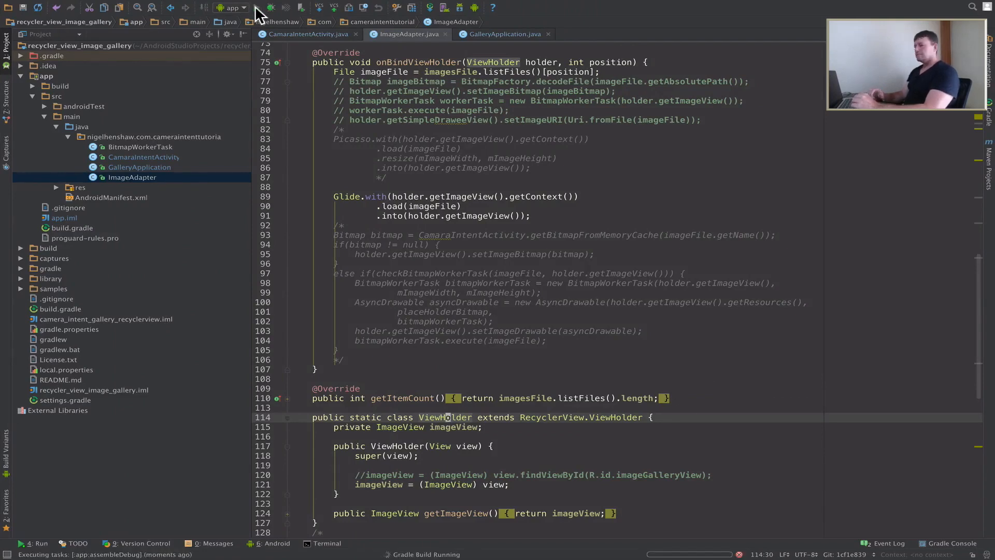
left_click(255, 7)
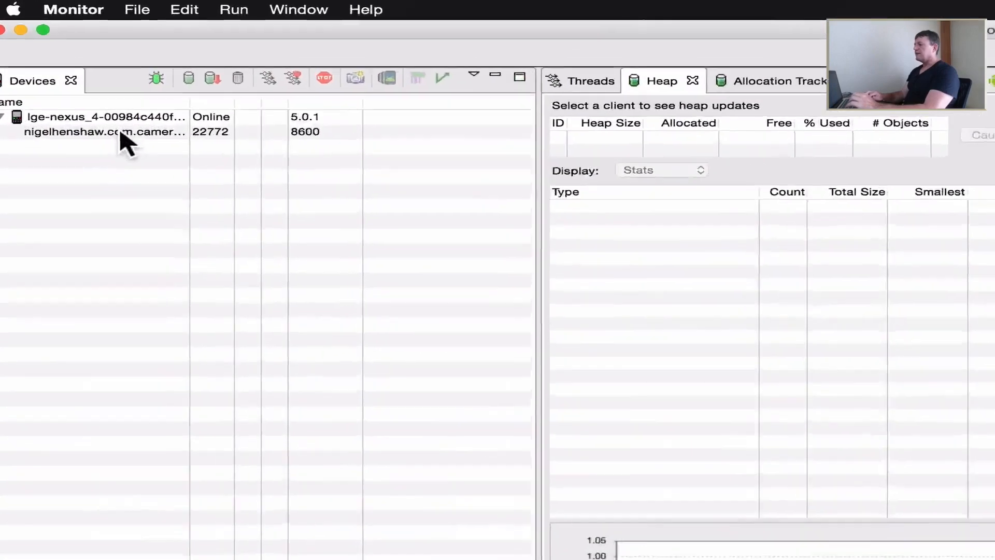
Start sample-based method profiling at 1000 microseconds on the camera intent app process
left_click(105, 132)
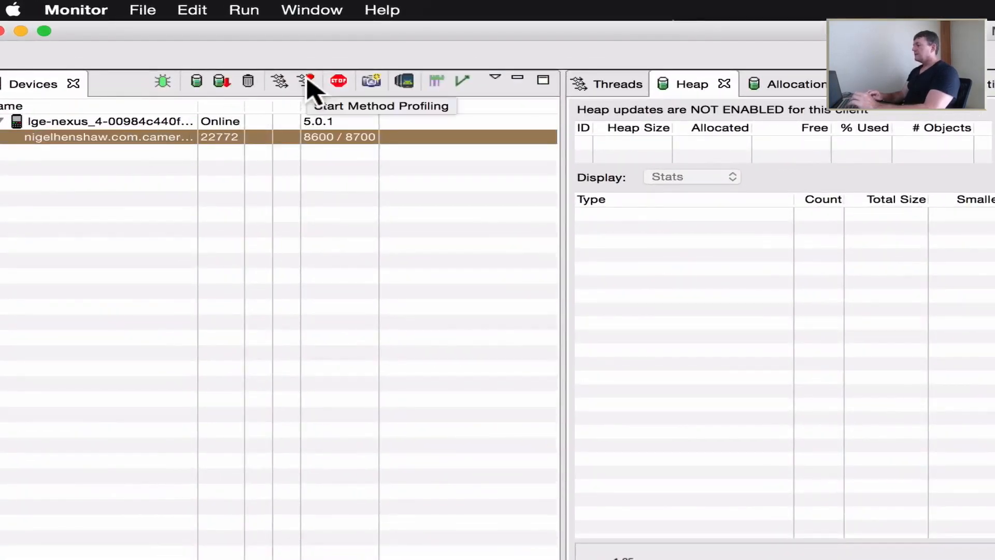
left_click(309, 81)
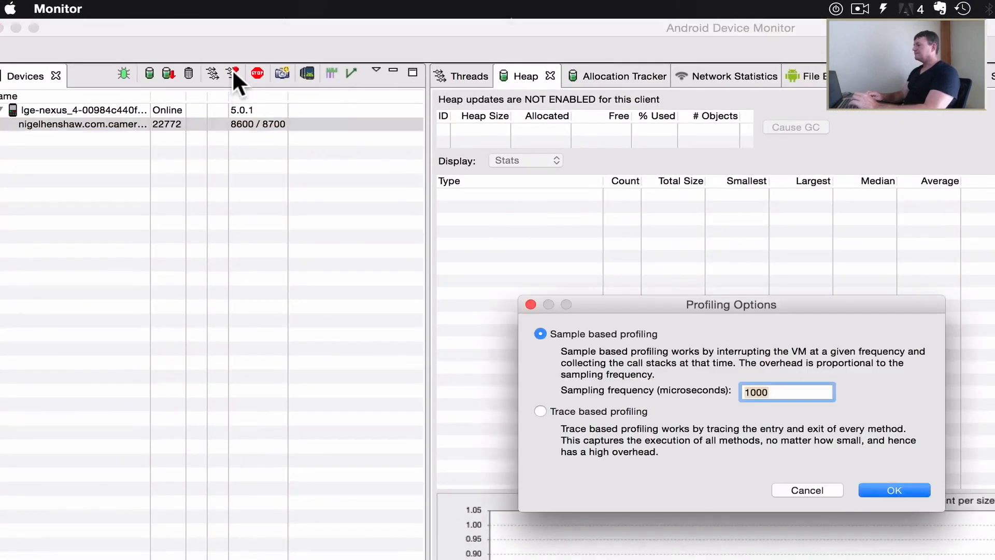
left_click(893, 490)
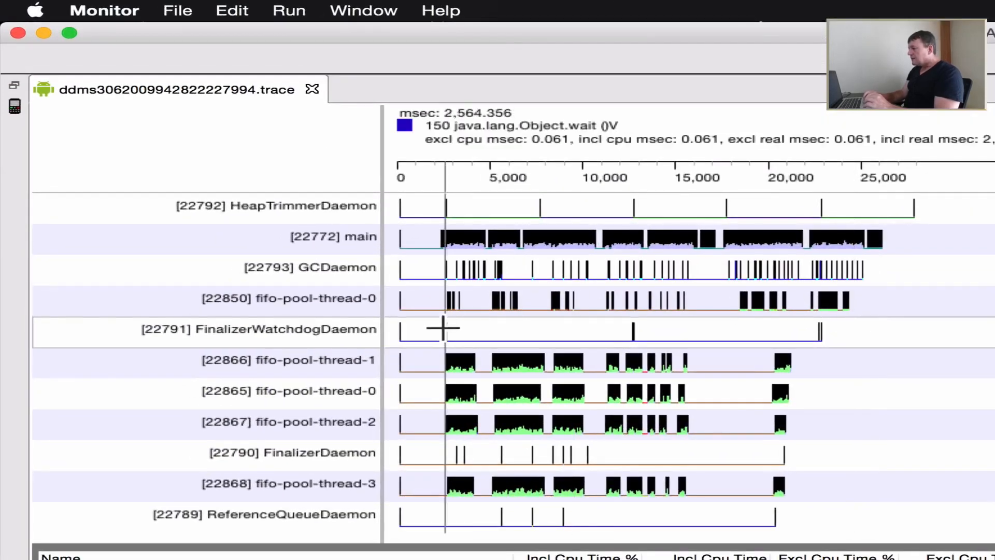
mouse_move(347, 437)
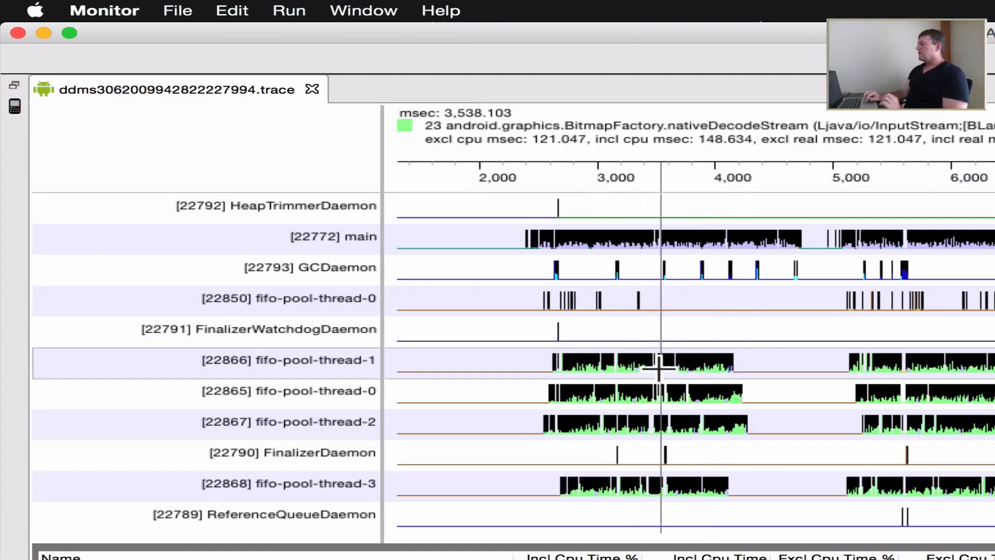
mouse_move(669, 365)
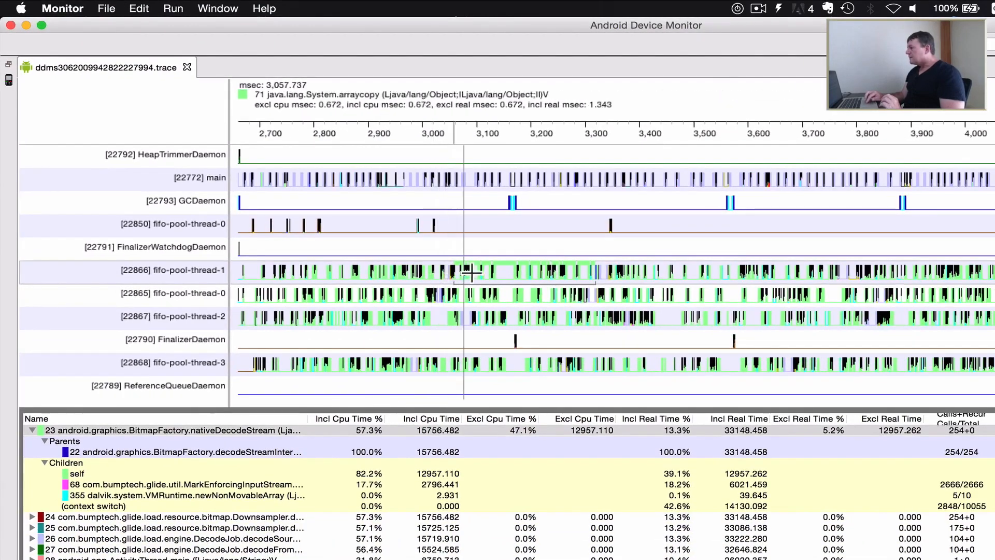
Maximise the trace view so the method statistics list, including File.listFiles, shows fully
left_click(475, 272)
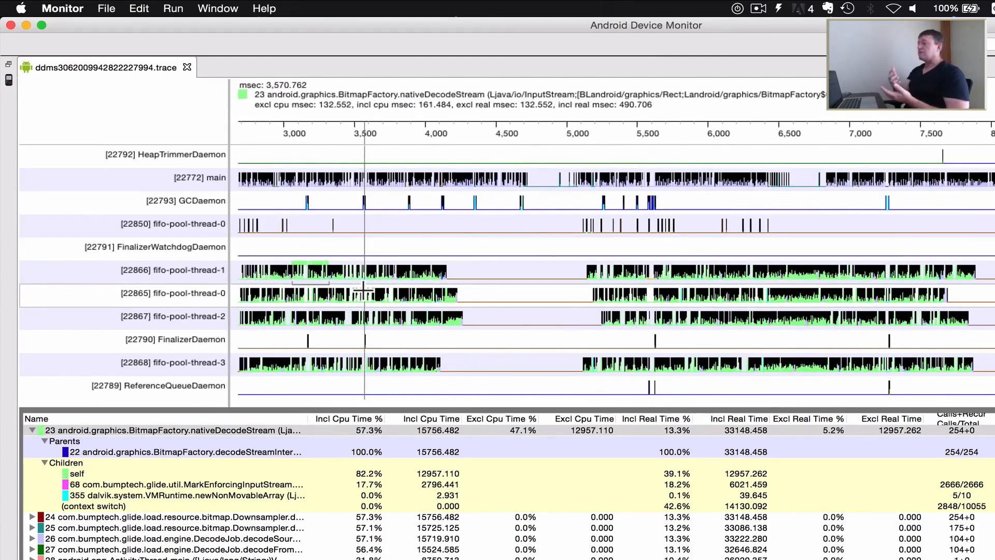
left_click(377, 270)
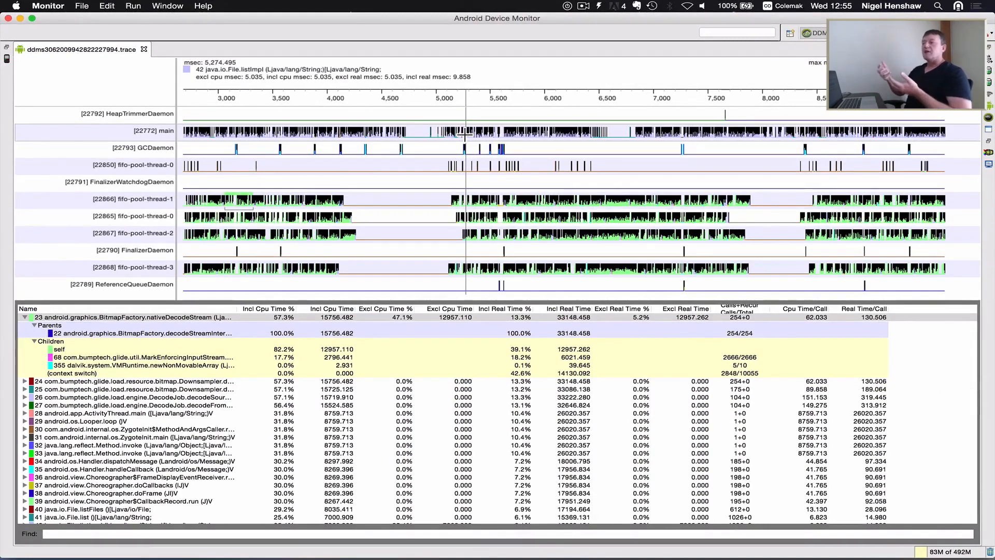
Inspect the main thread and GCDaemon timelines showing File.listImpl and Object.wait calls
left_click(465, 131)
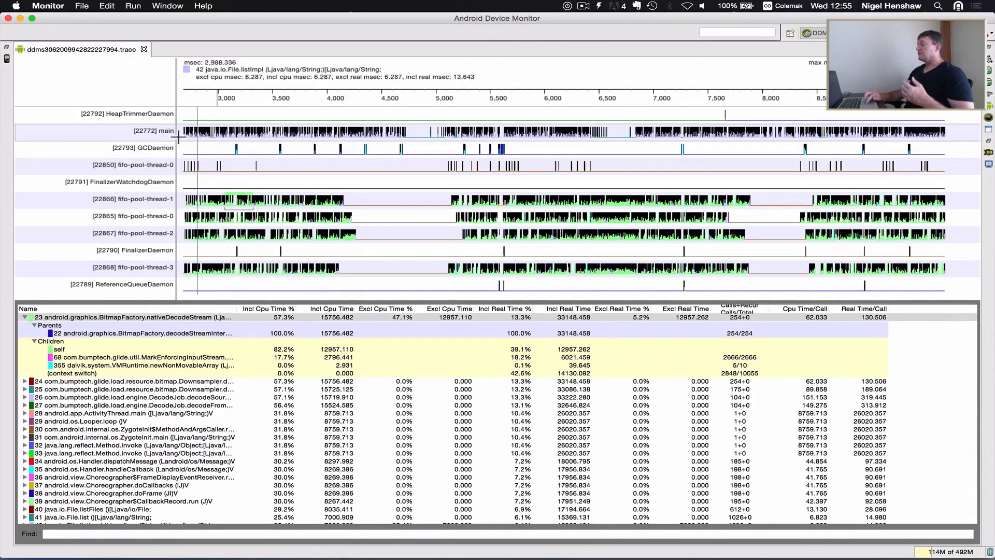
left_click(255, 159)
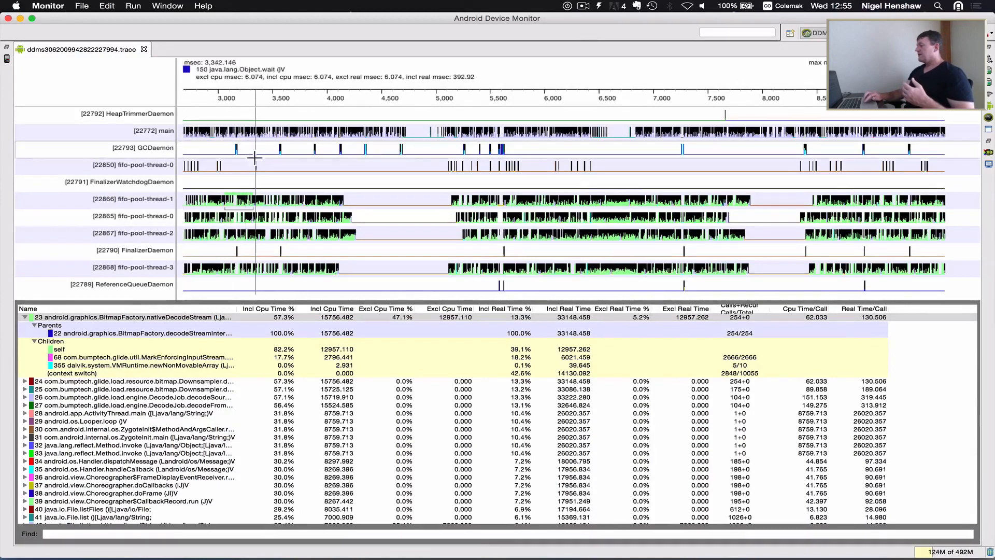
mouse_move(311, 166)
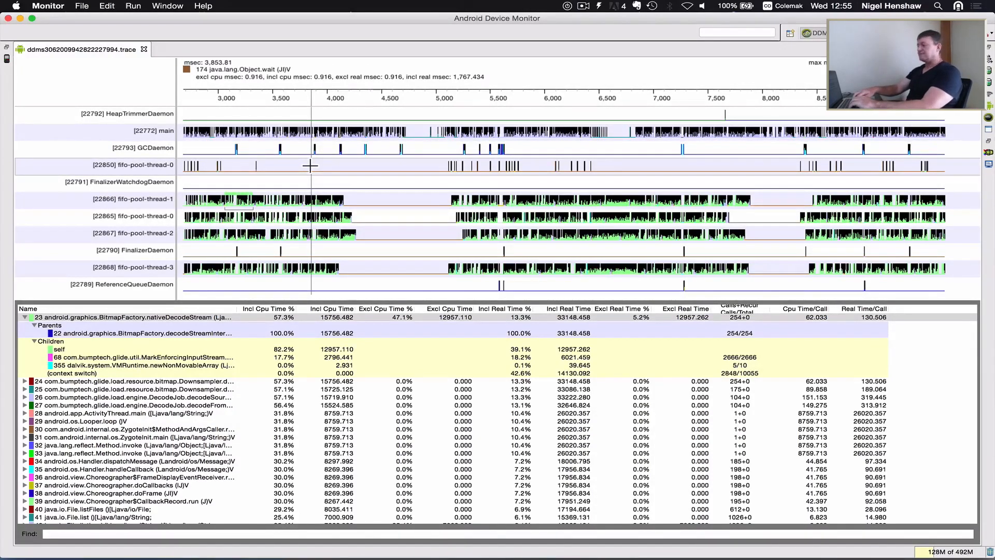
mouse_move(313, 172)
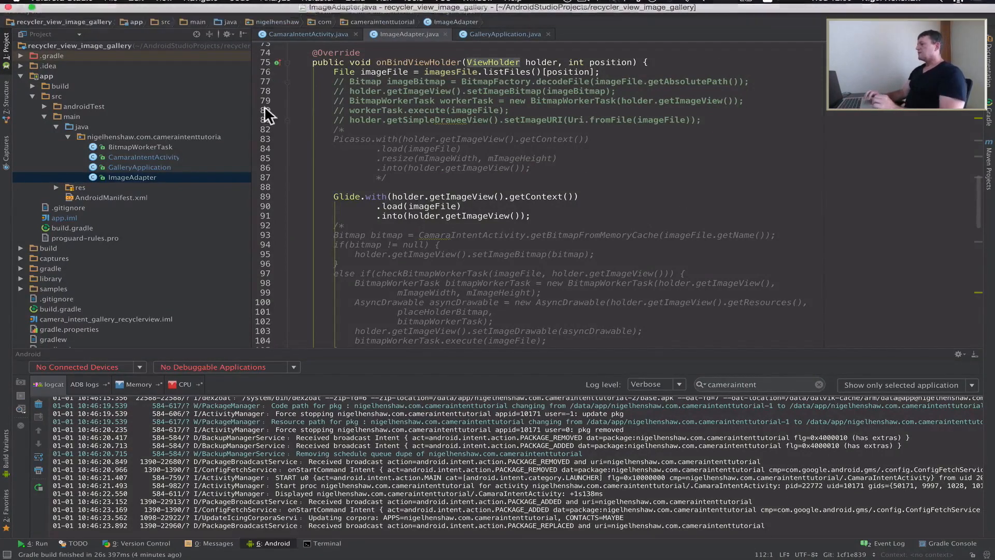
Run the gallery app again on the Nexus 4 with its process connected
left_click(268, 7)
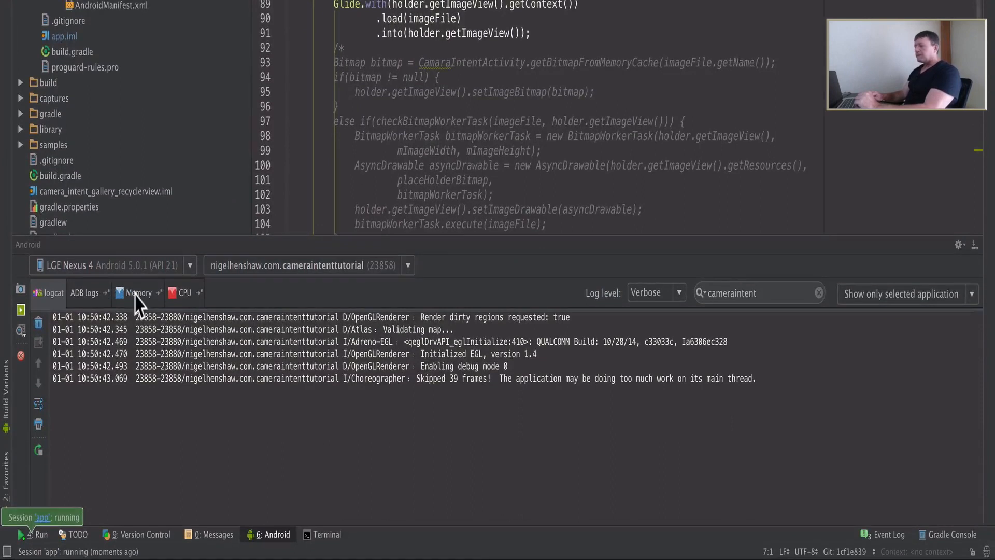
left_click(137, 292)
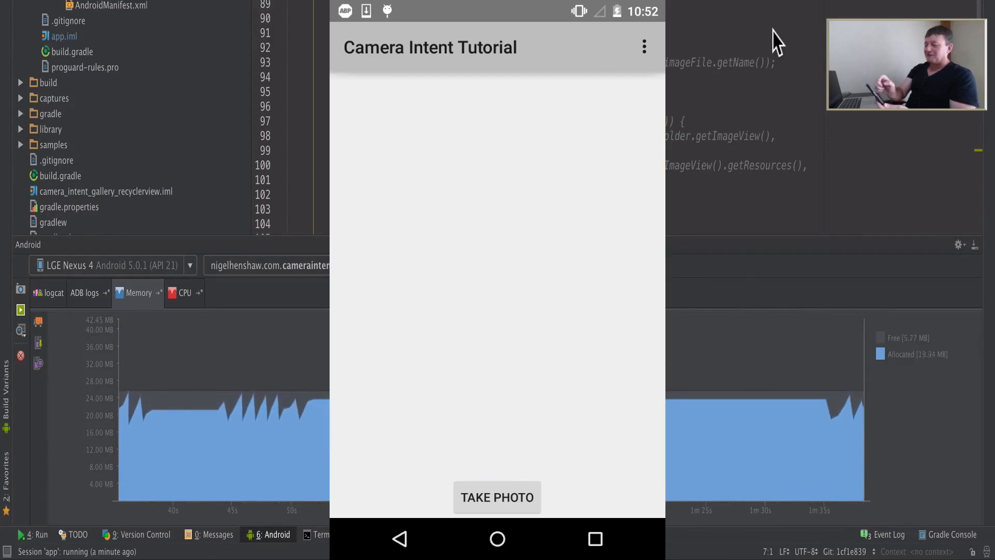
Scroll the gallery on the device while allocated memory holds near 22 MB in the Memory monitor
left_click(496, 496)
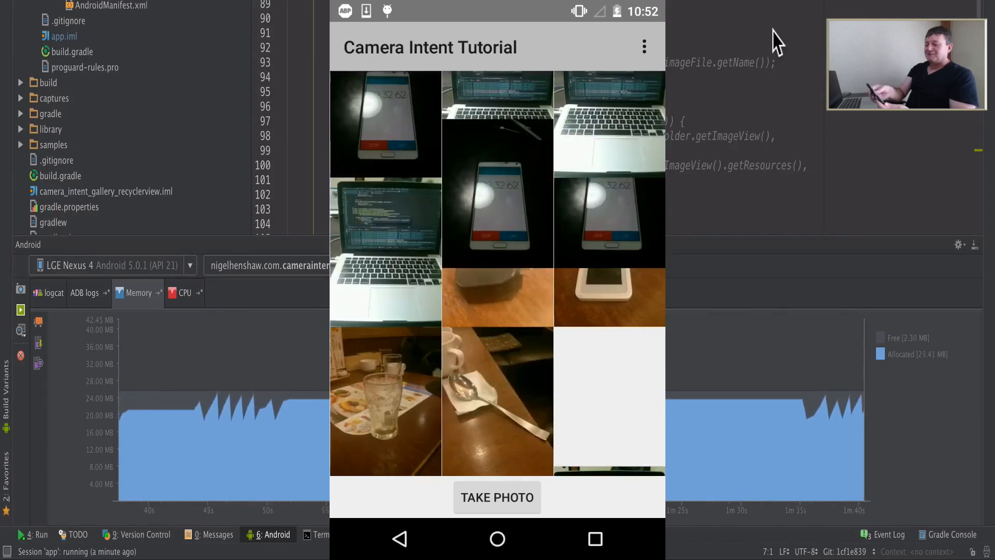
scroll("down", 3)
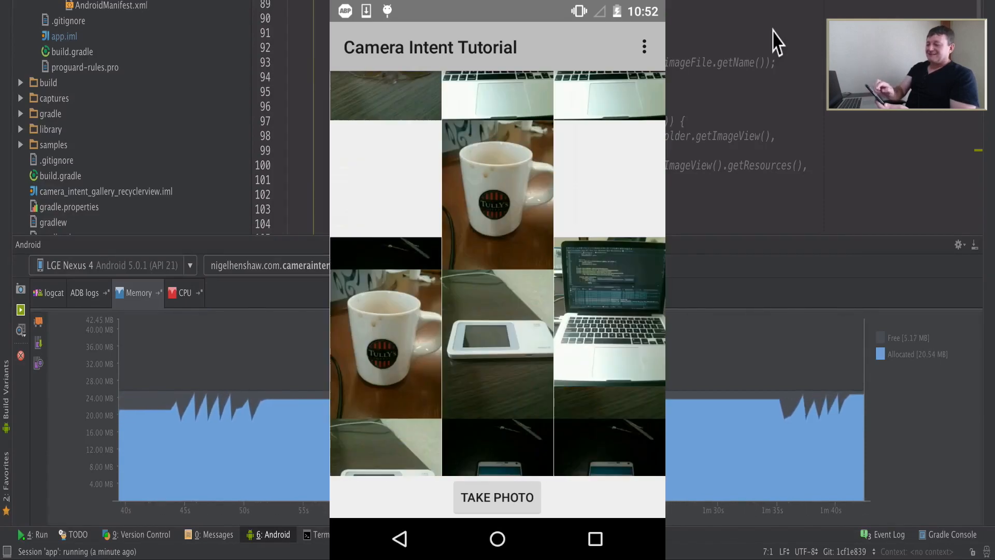
scroll("down", 3)
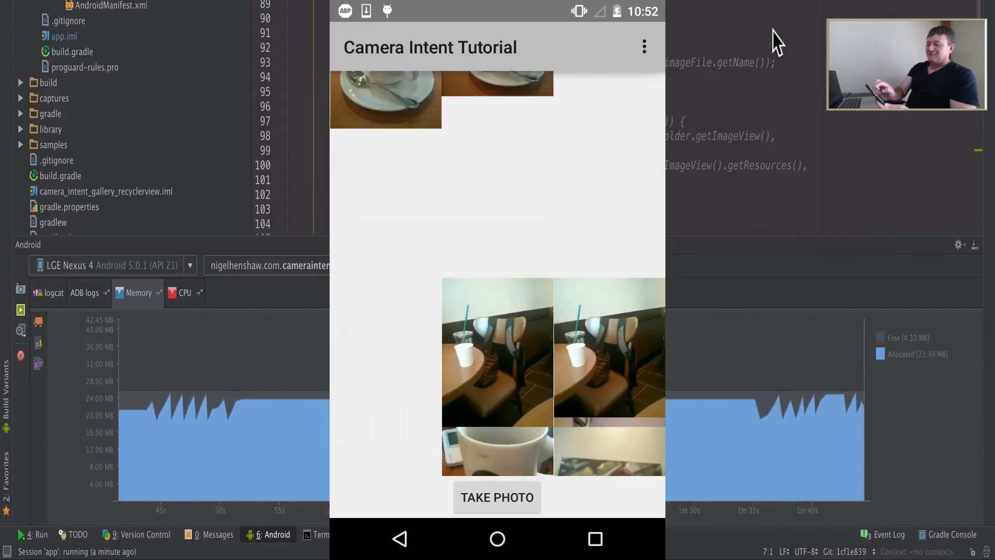
scroll("down", 3)
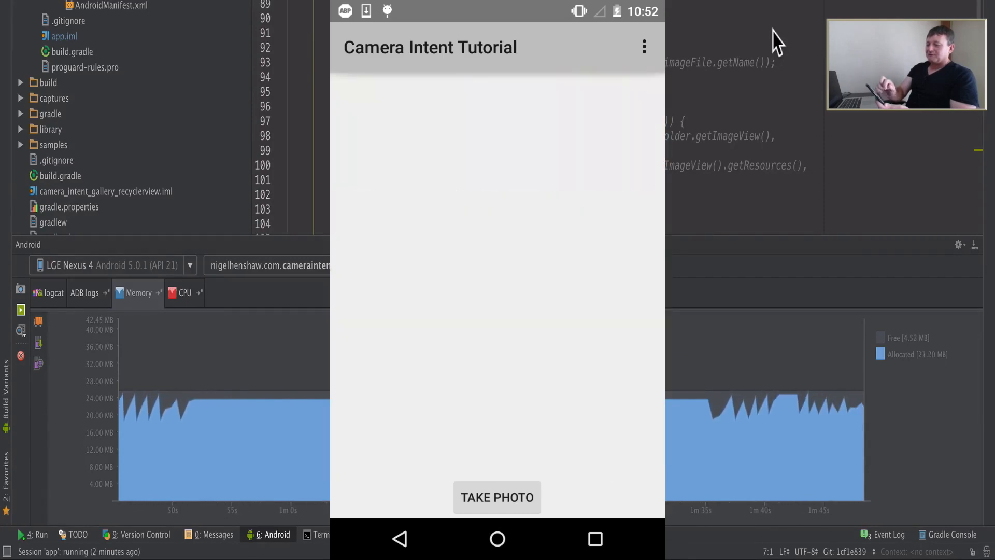
left_click(497, 496)
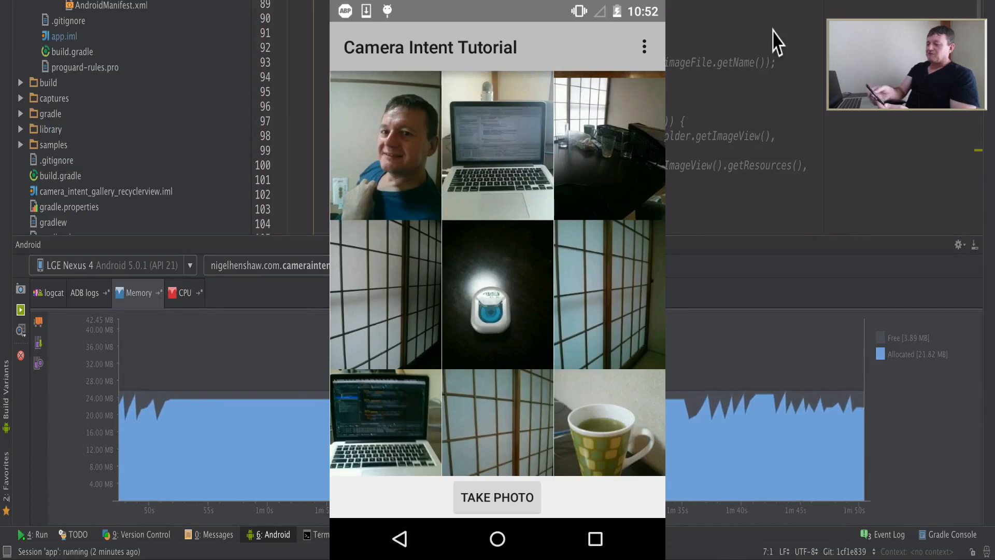
scroll("down", 3)
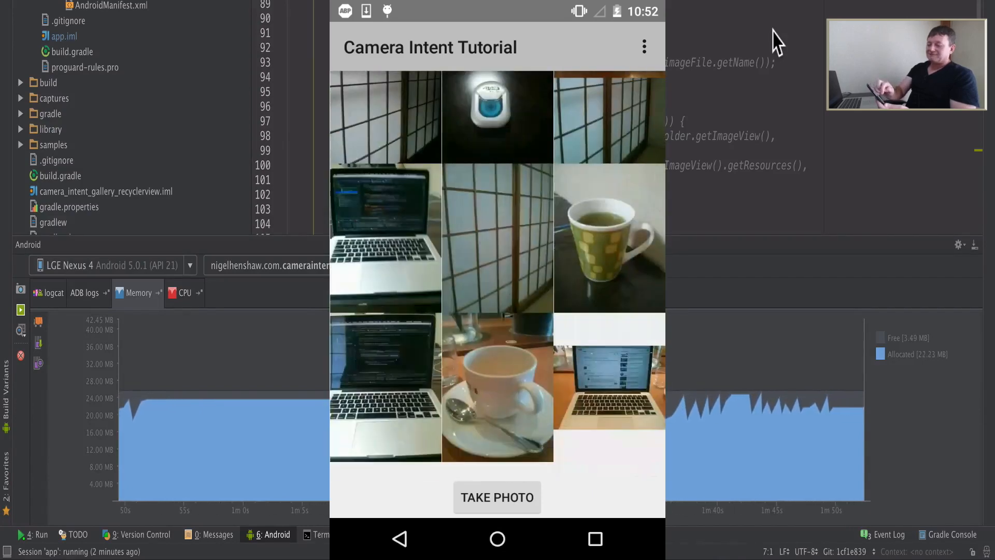
scroll("down", 3)
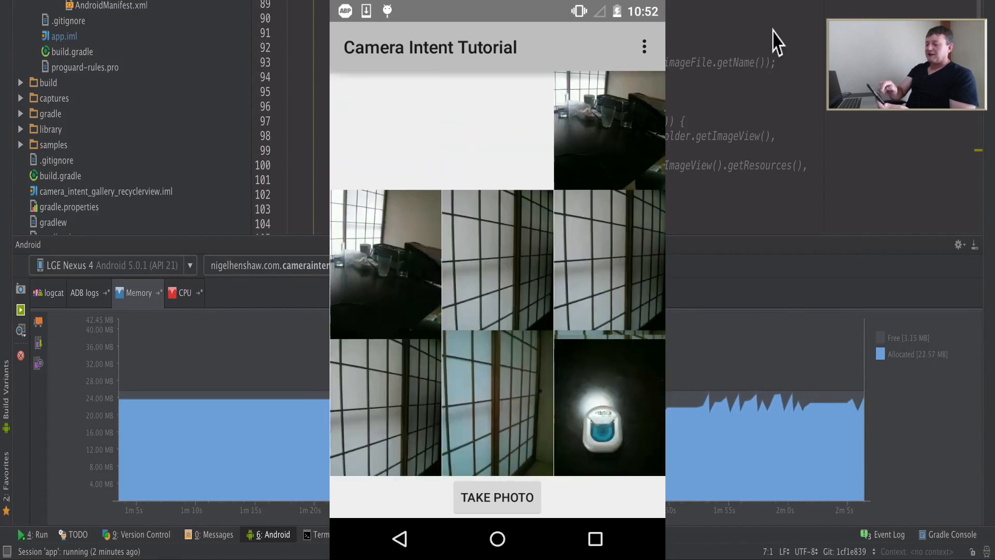
left_click(496, 497)
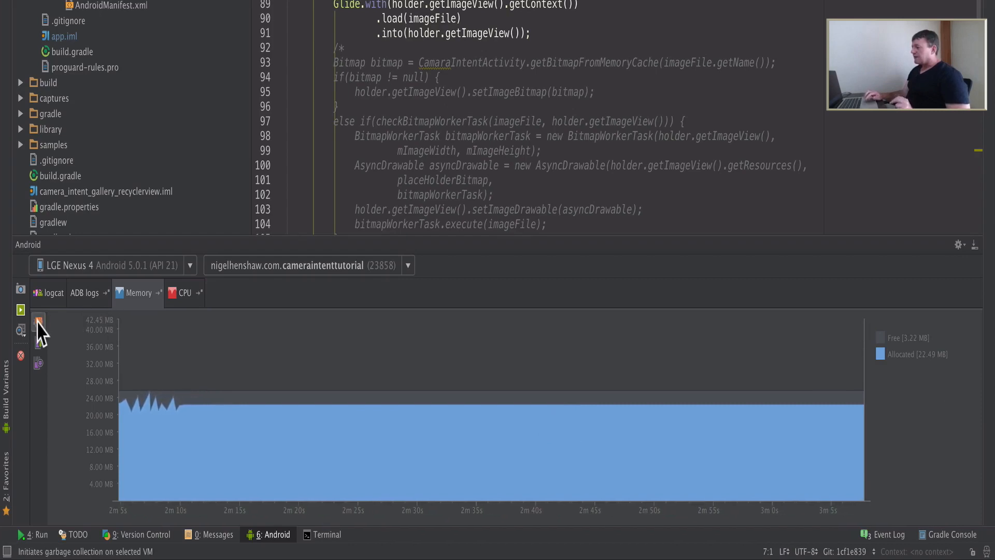
mouse_move(38, 320)
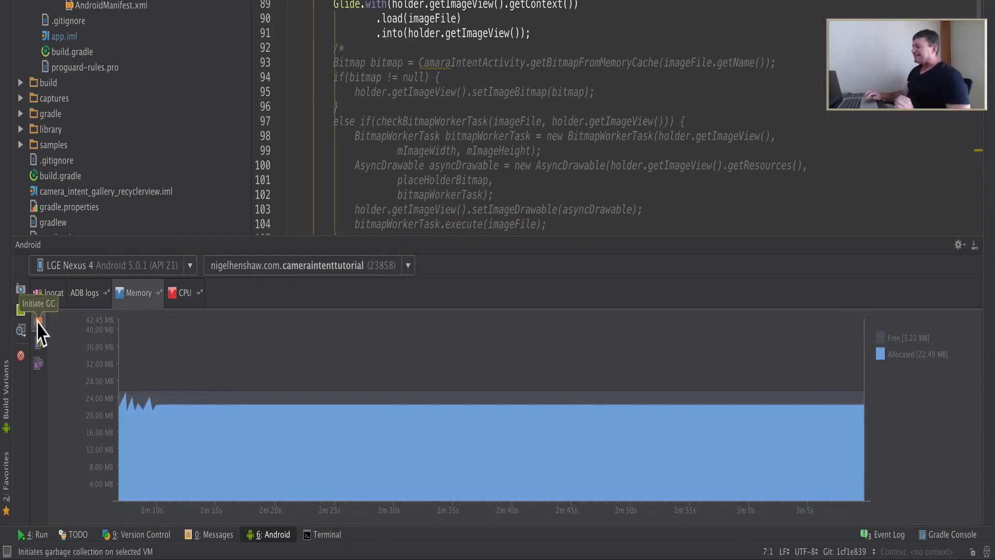
Initiate GC twice, dropping allocated memory to about 19.5 MB
left_click(39, 321)
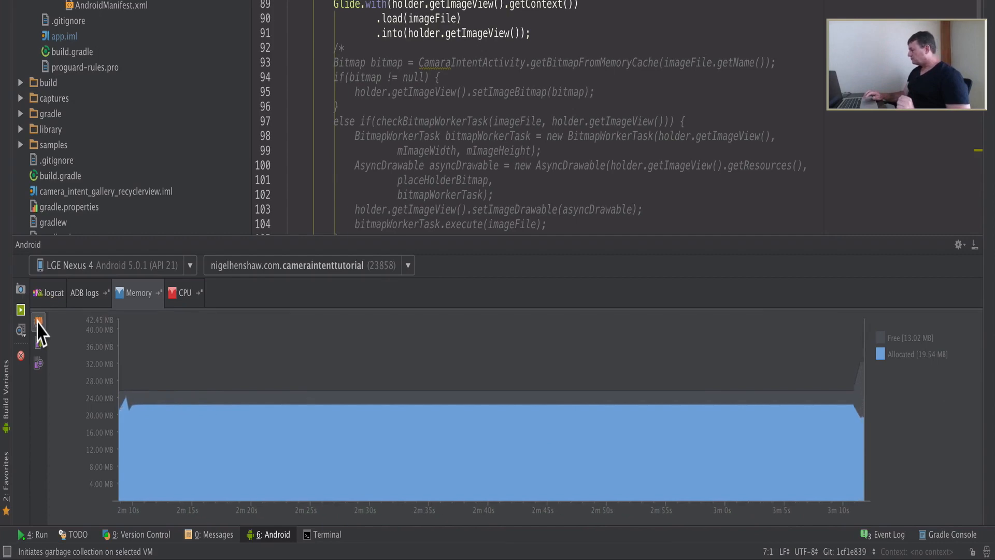
left_click(39, 320)
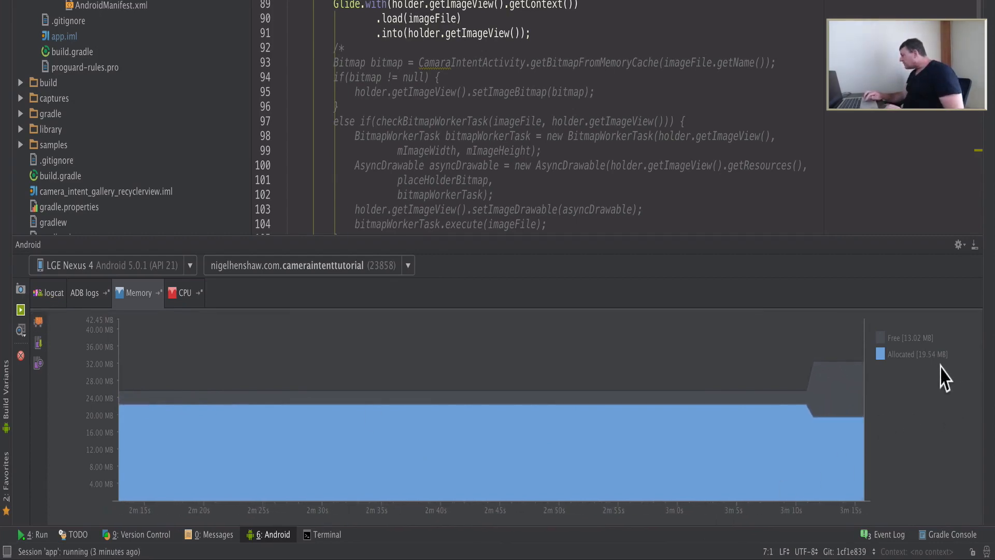
mouse_move(562, 391)
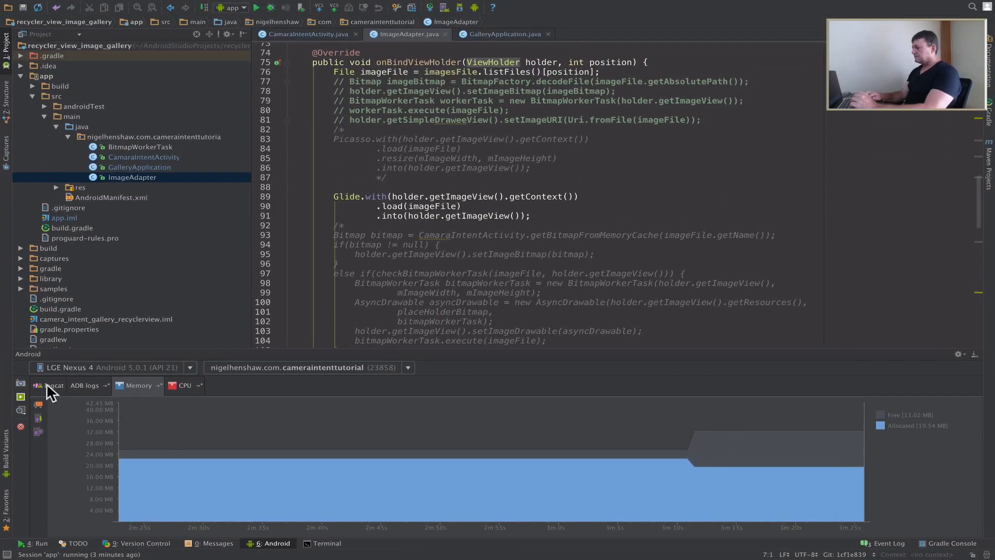
Switch to logcat to see the explicit GC entries for the camera intent app
left_click(52, 385)
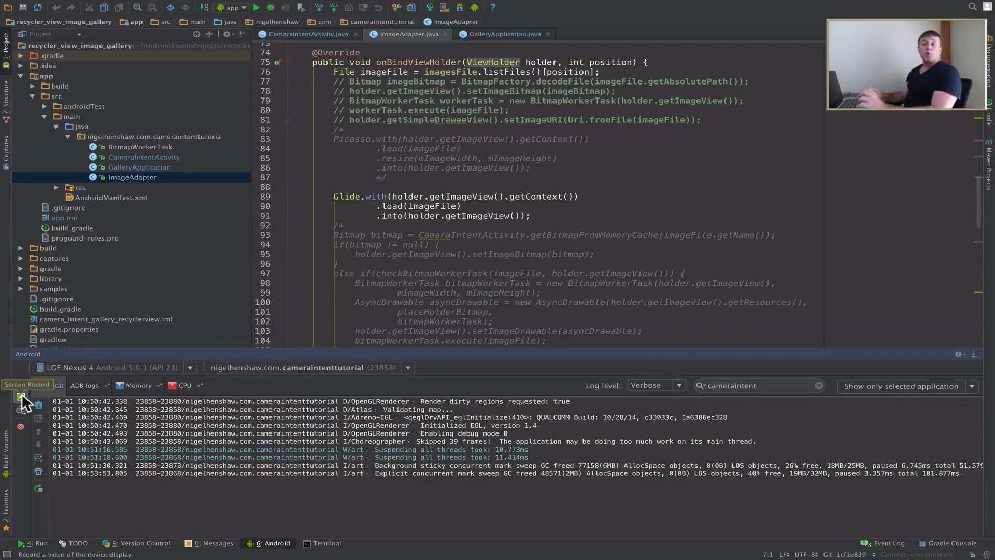
left_click(27, 385)
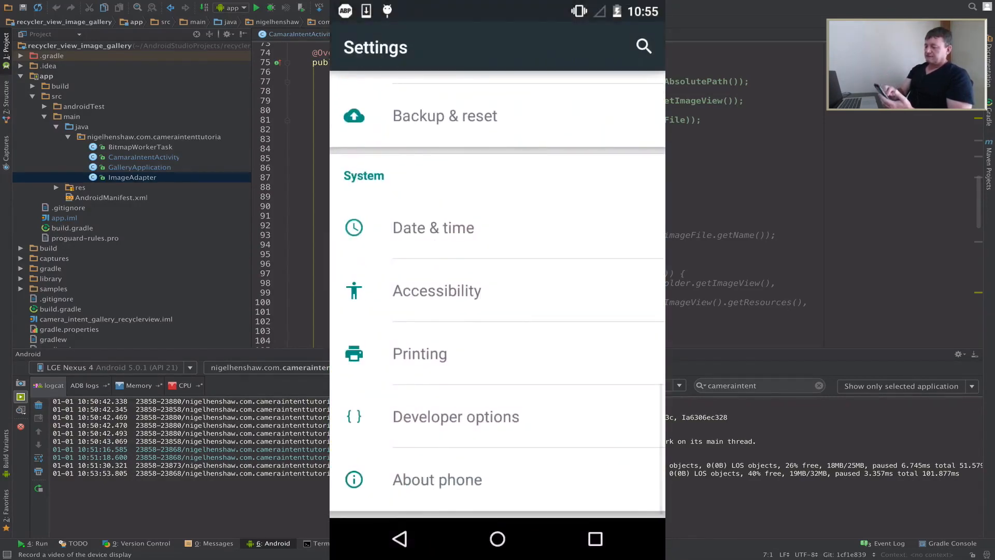
In Developer options set Profile GPU rendering to 'On screen as bars' and return to the gallery
left_click(457, 416)
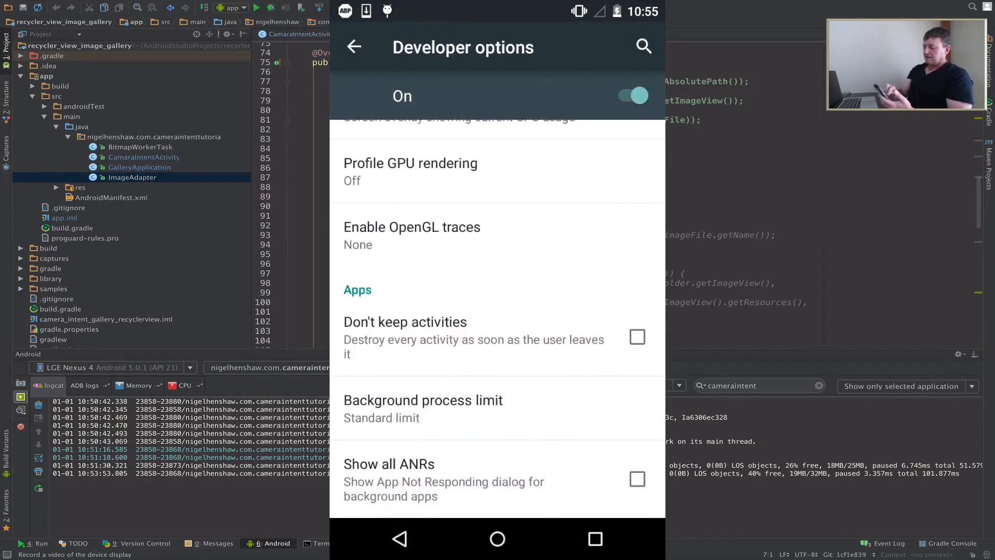
scroll("down", 3)
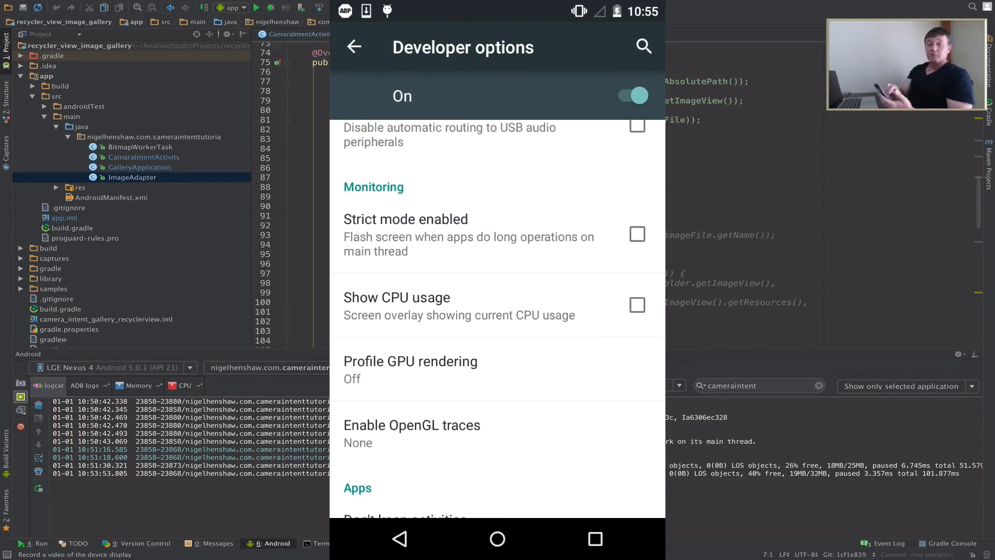
left_click(411, 360)
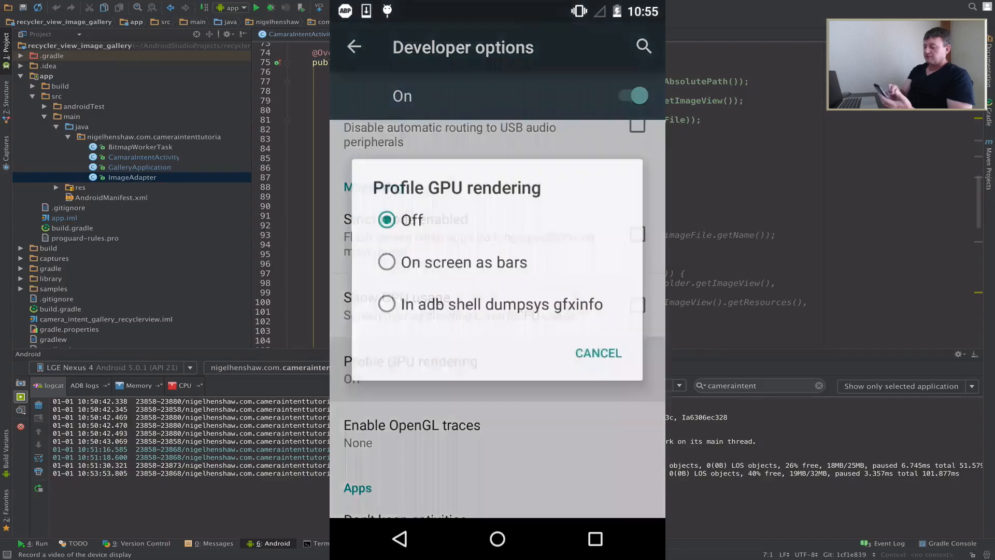
left_click(463, 263)
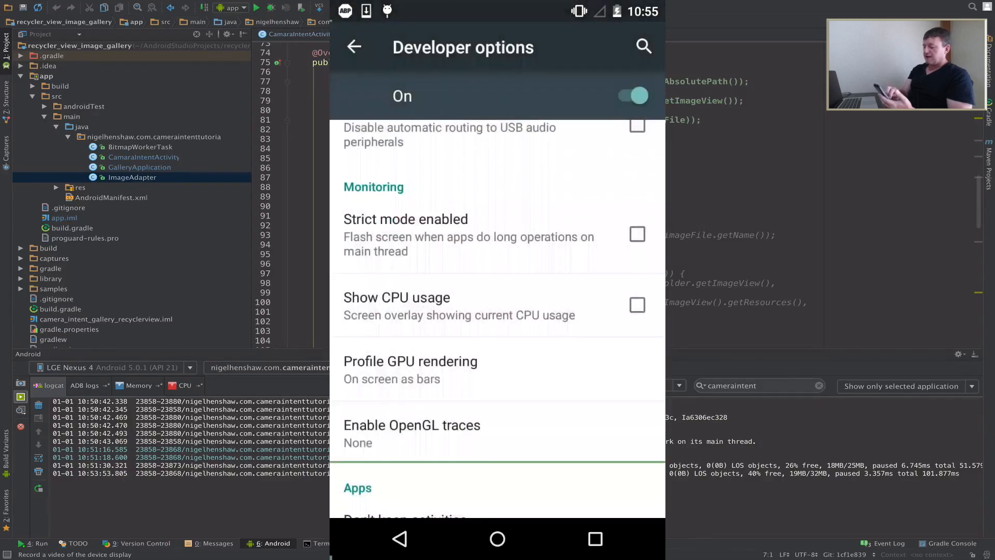
left_click(595, 540)
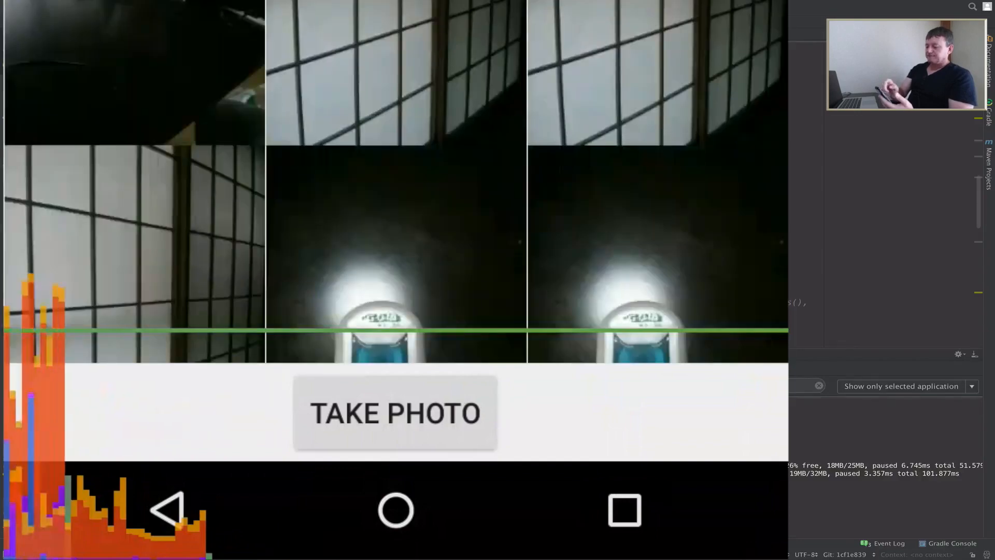
Scroll the gallery images on the mirrored Nexus 4 while GPU rendering bars spike above the threshold
left_click(394, 412)
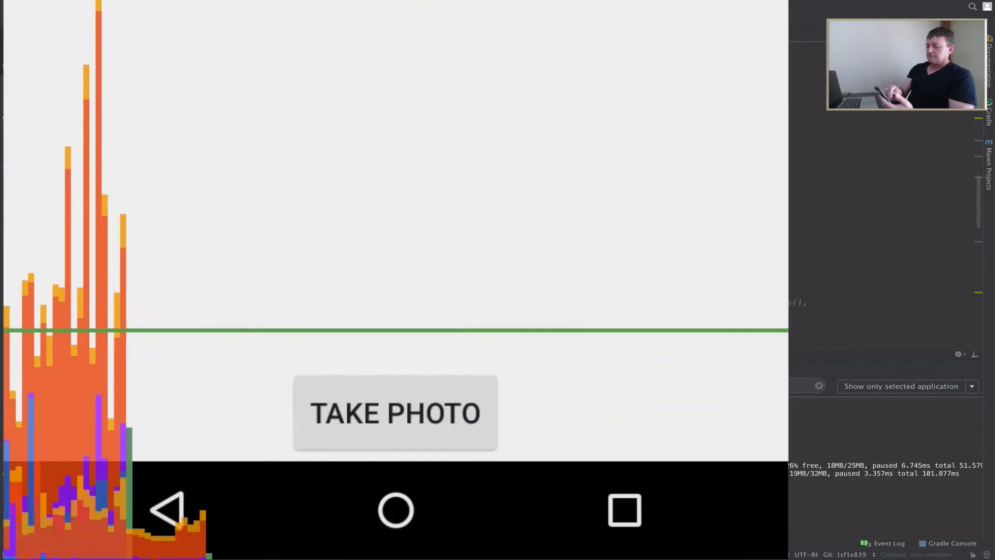
left_click(395, 413)
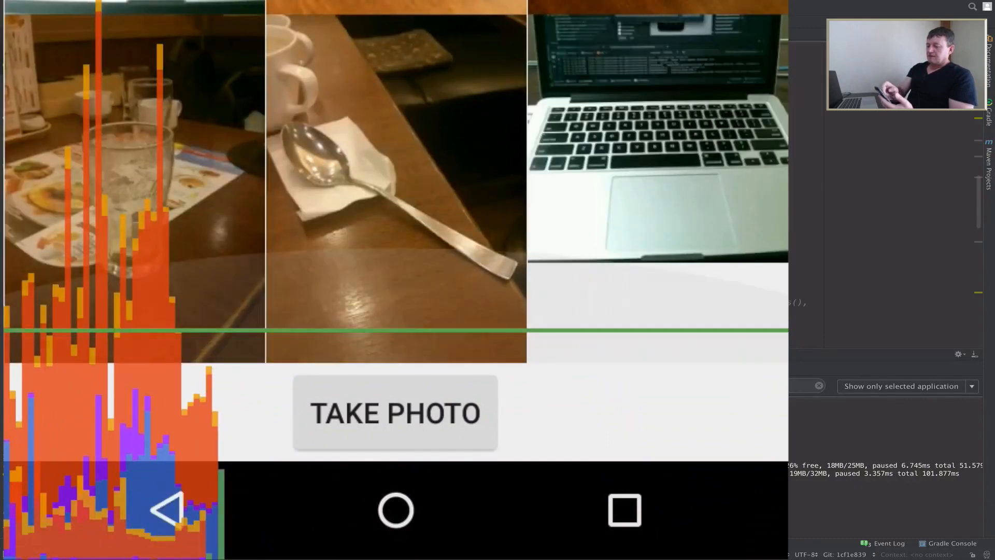